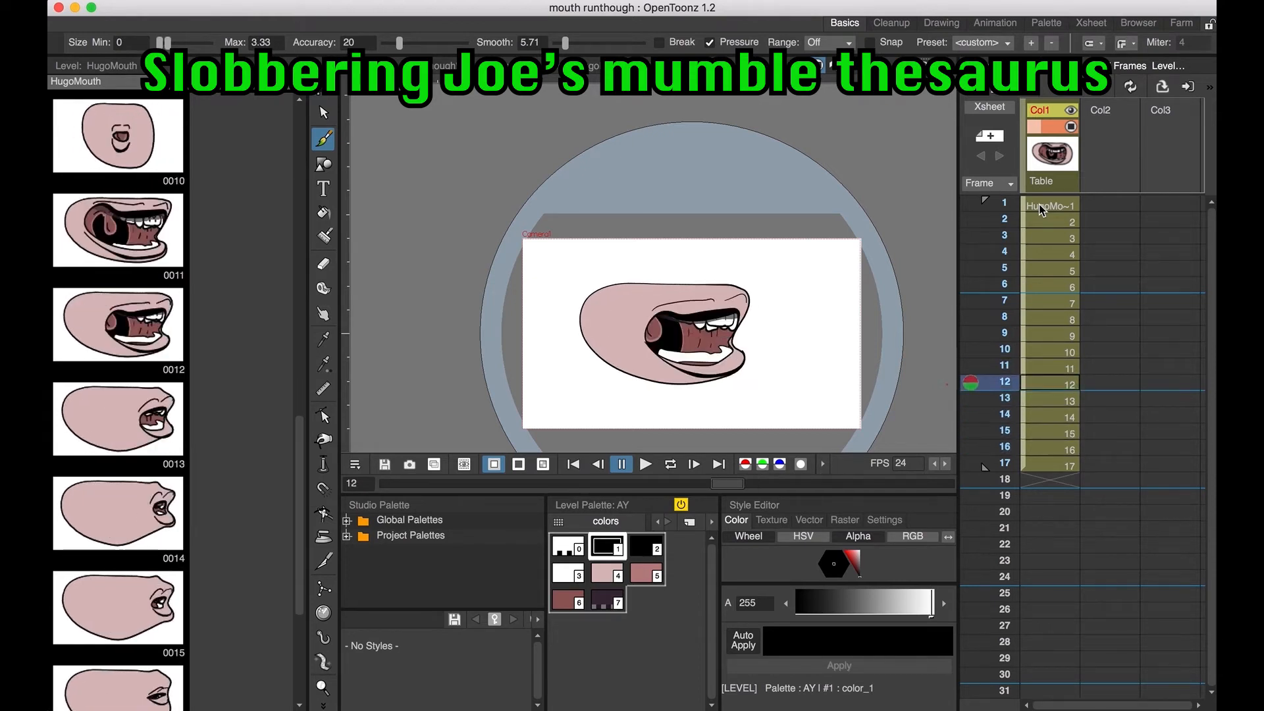
- Scrub Col1's HugoMouth frames 1–17 in the Xsheet to review each mouth shape
left_click(1003, 285)
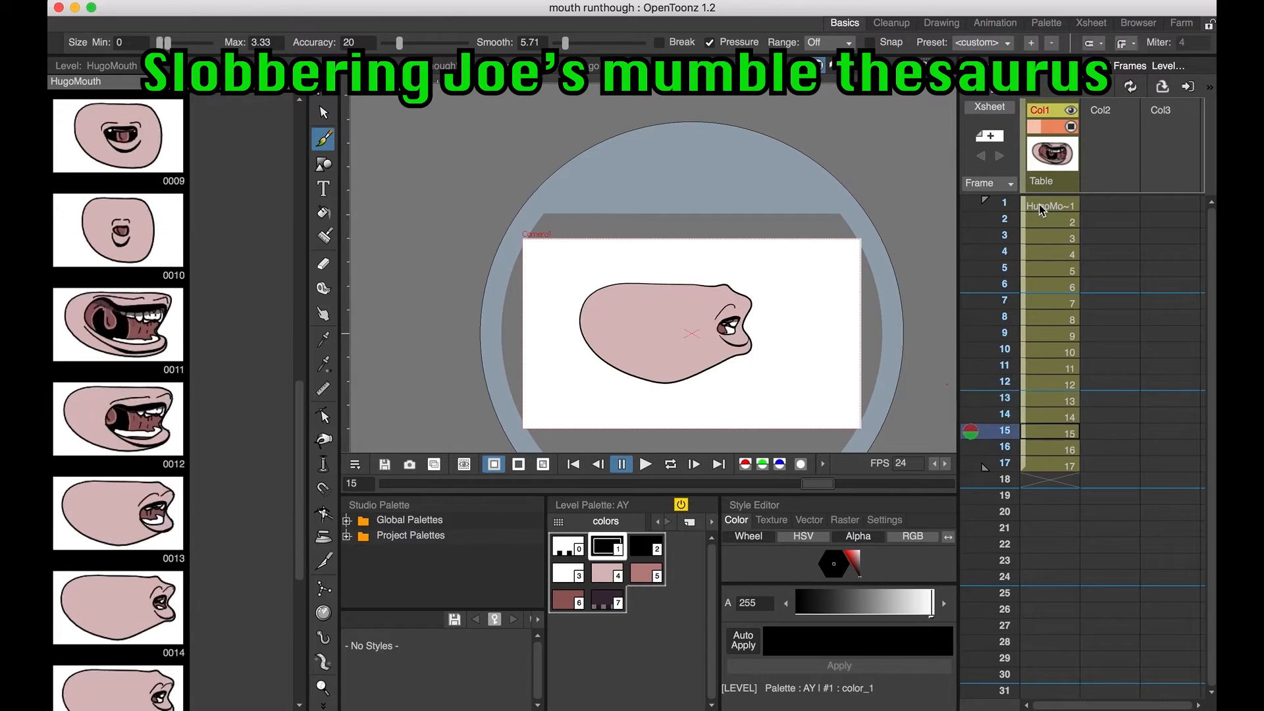
left_click(1005, 351)
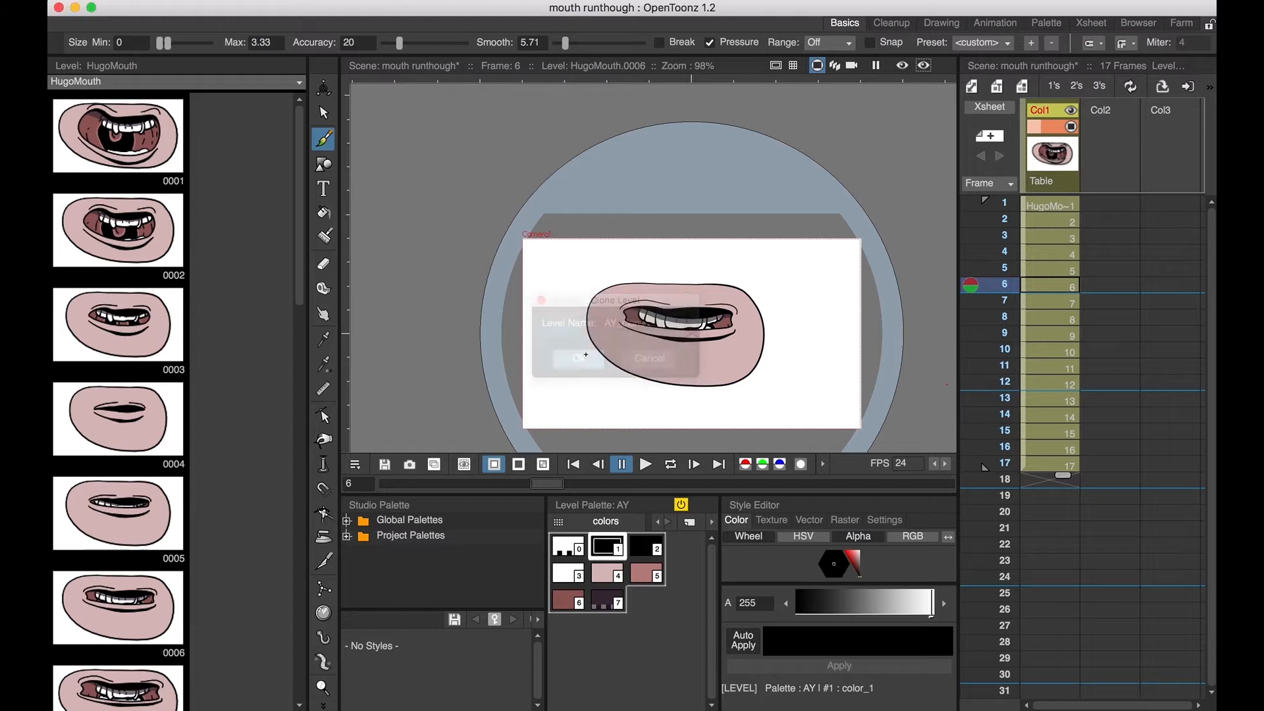
- Confirm the AY clone and enter AY_clone drawing numbers into Col2 at the lip-sync frames
left_click(578, 357)
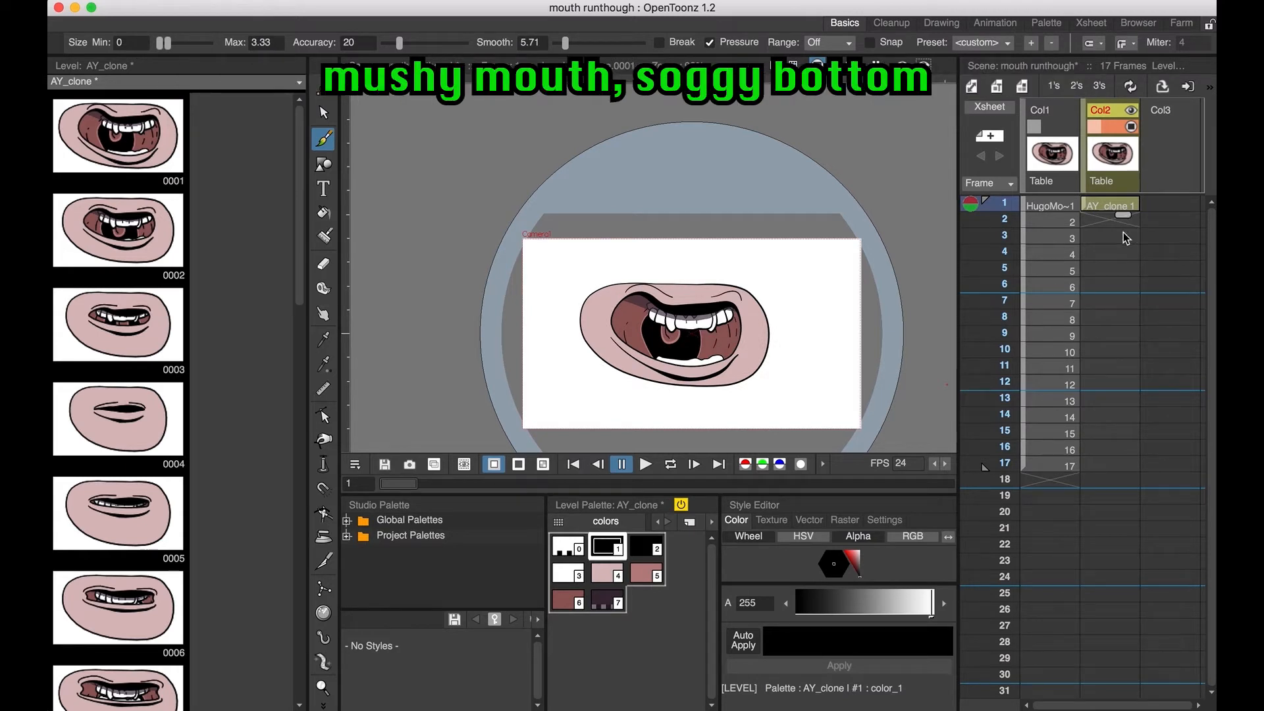
left_click(1111, 206)
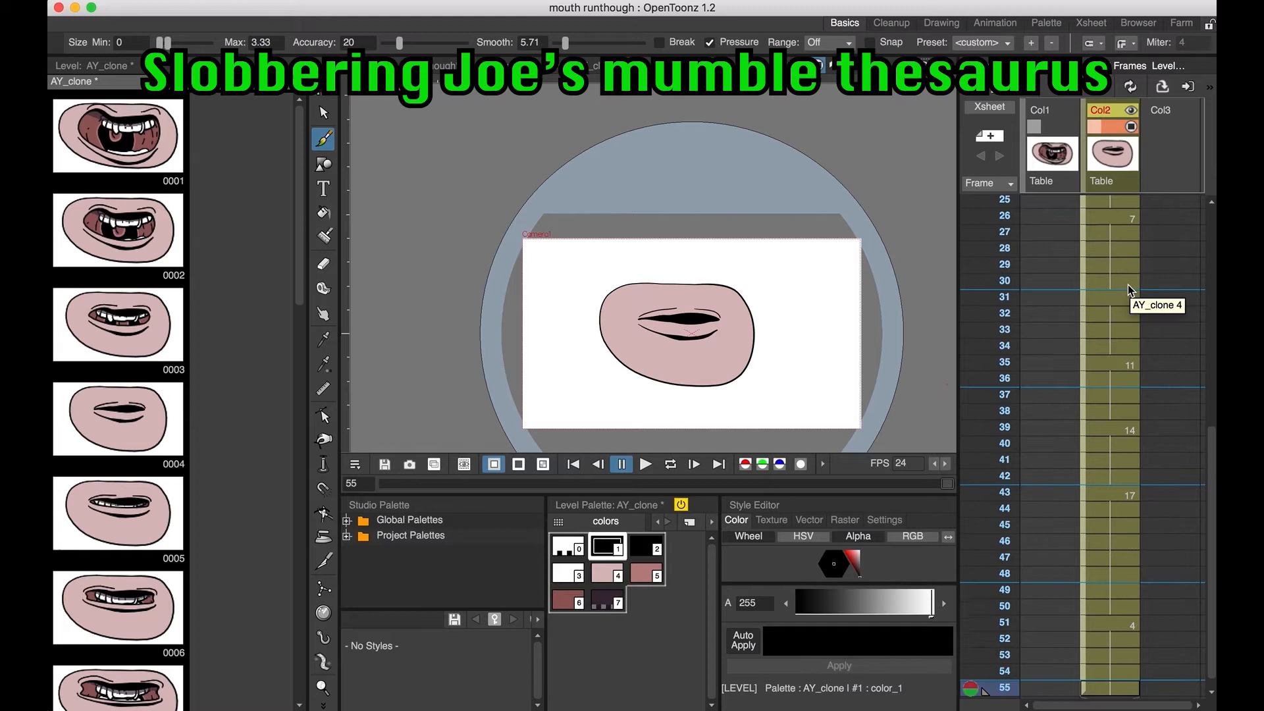
mouse_move(1116, 627)
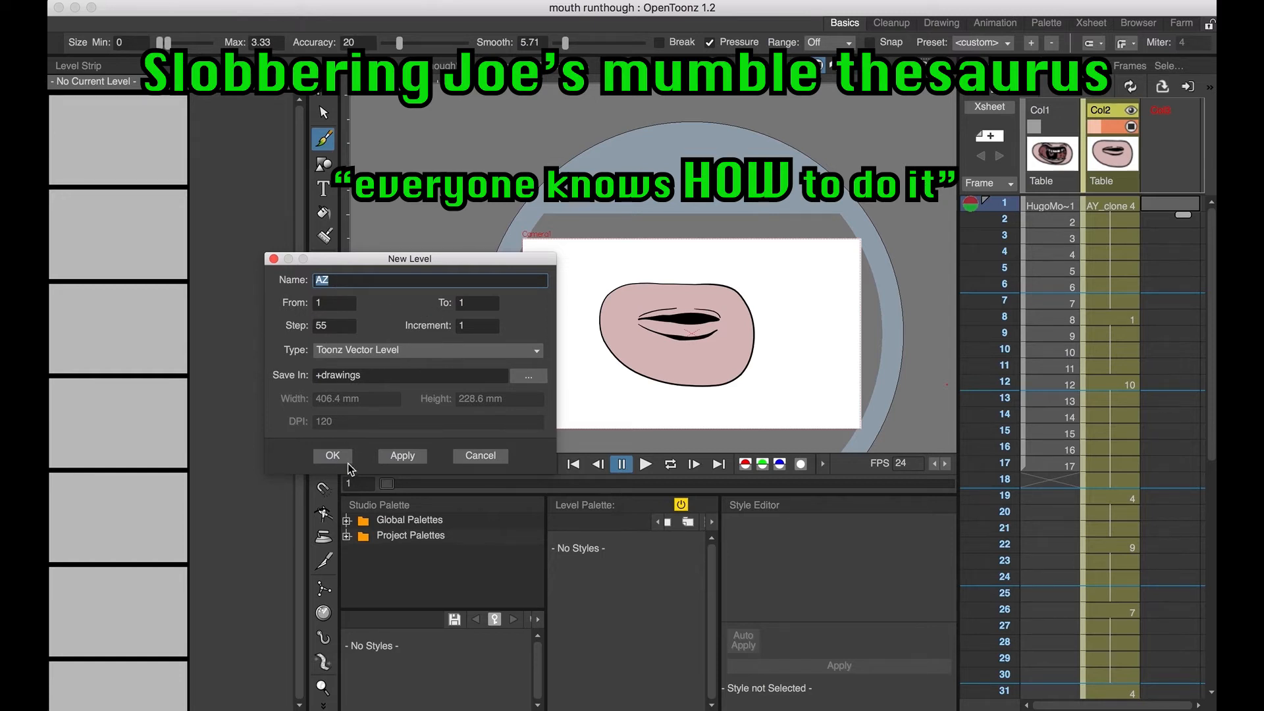
- Create the AZ level with drawings on AY_clone's key frames and move its column before AY_clone
left_click(332, 456)
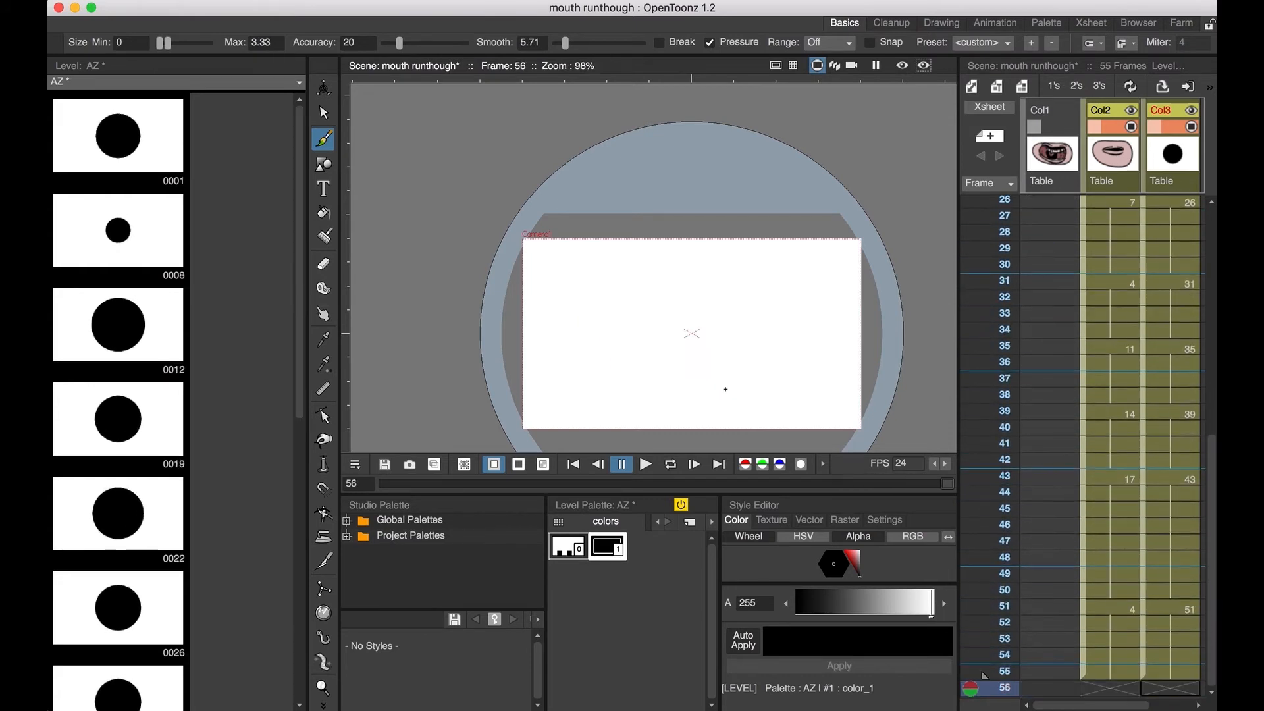
left_click(990, 670)
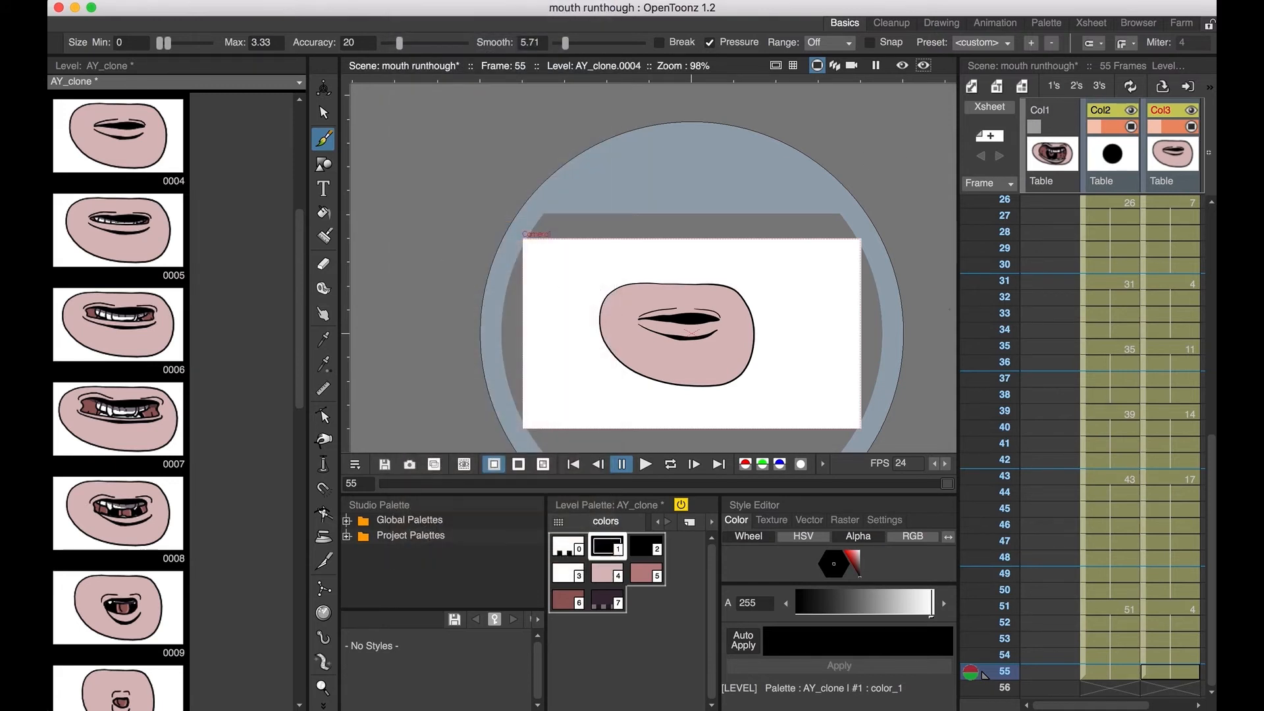
- Make frame 8 current on the AZ column so its drawing 8 shows alongside AY_clone's drawing 1
left_click(1191, 111)
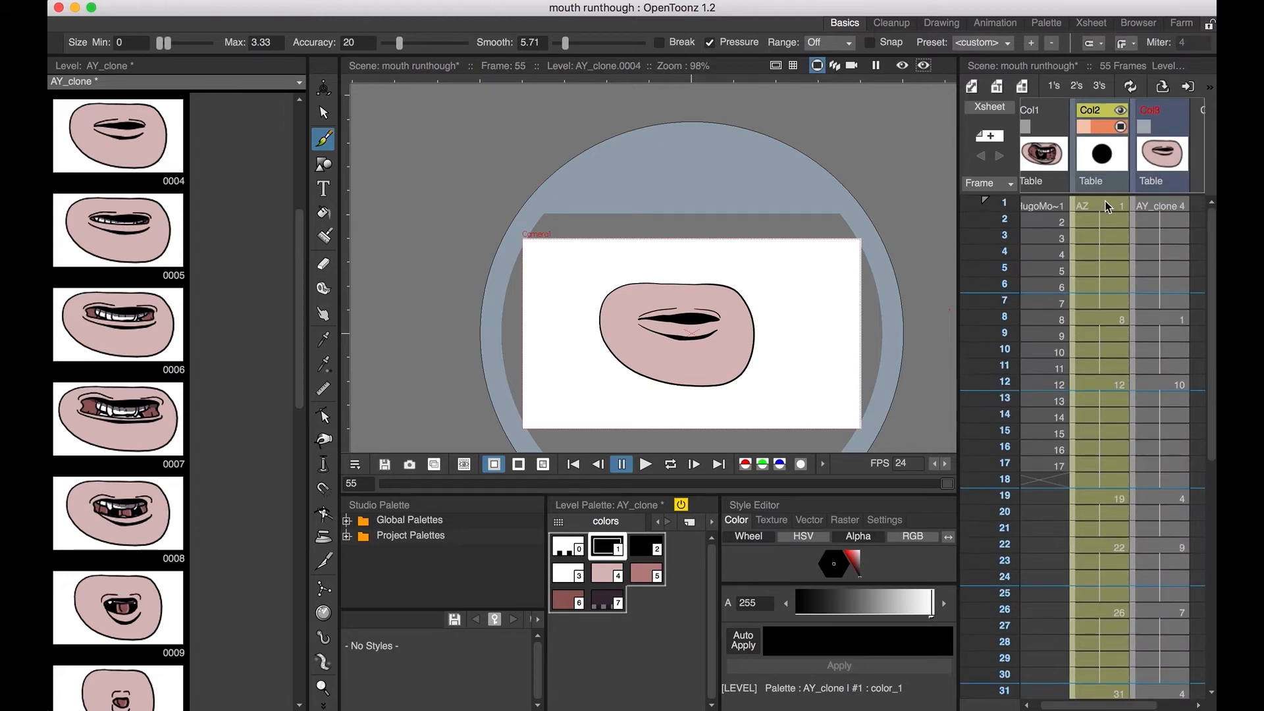
left_click(1098, 286)
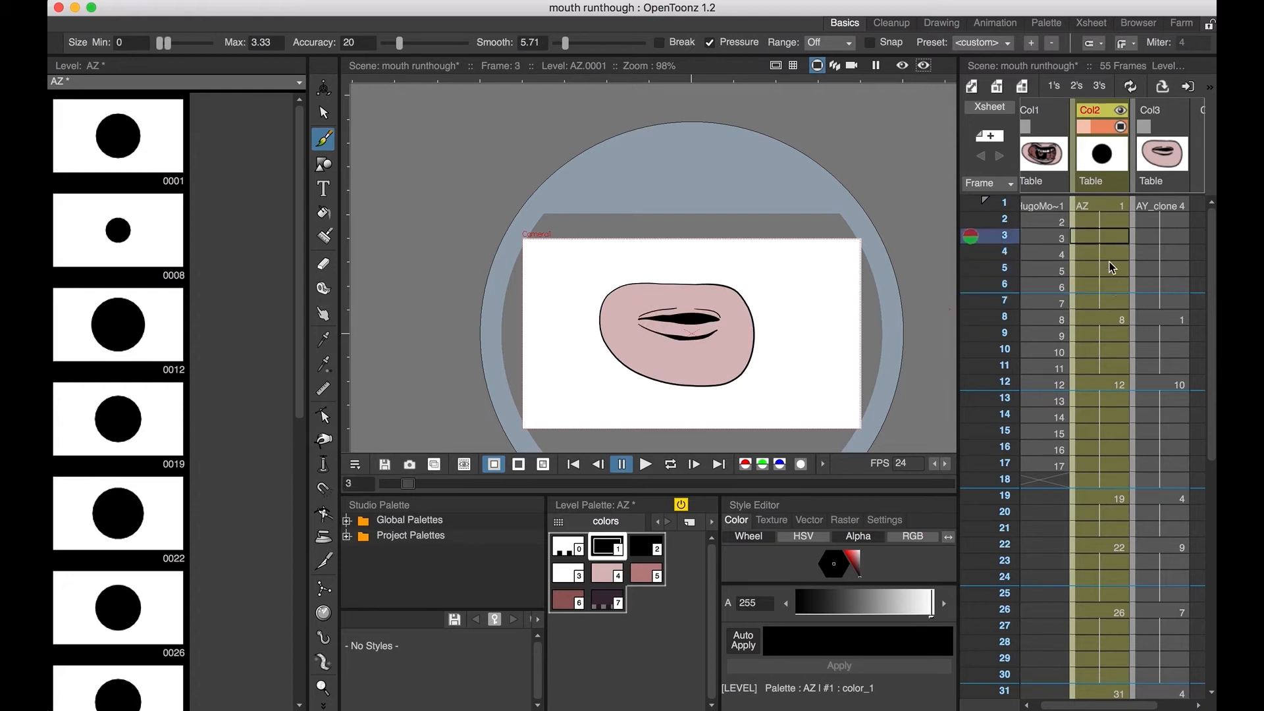
left_click(1101, 317)
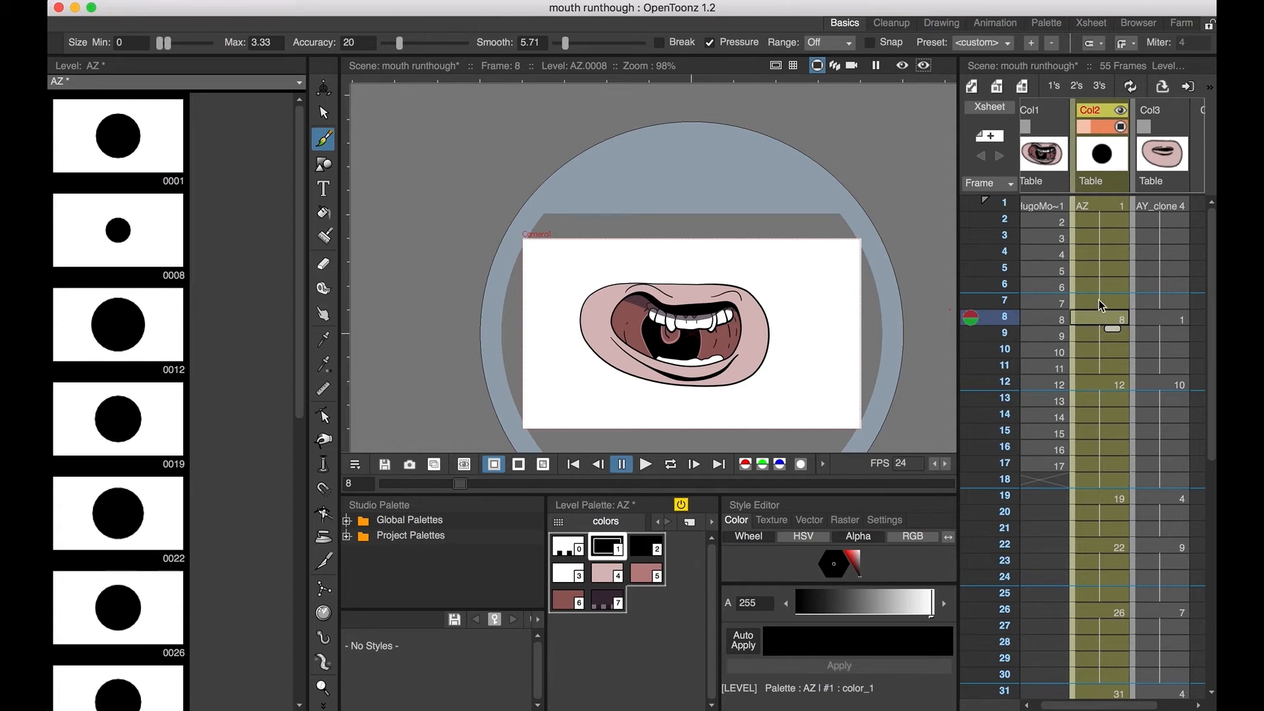
mouse_move(1100, 325)
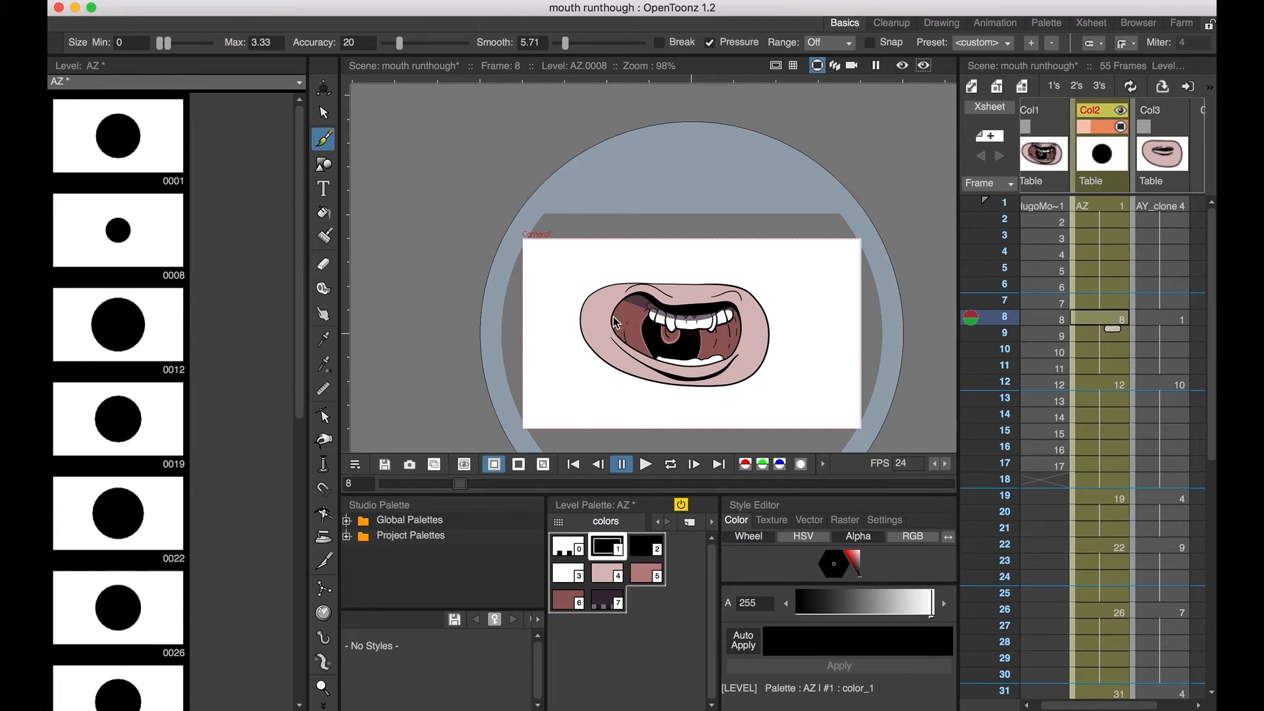
- Paste the selected open-mouth strokes into AZ drawing 8 and add drawings 6 and 7 in the Xsheet
left_click(323, 415)
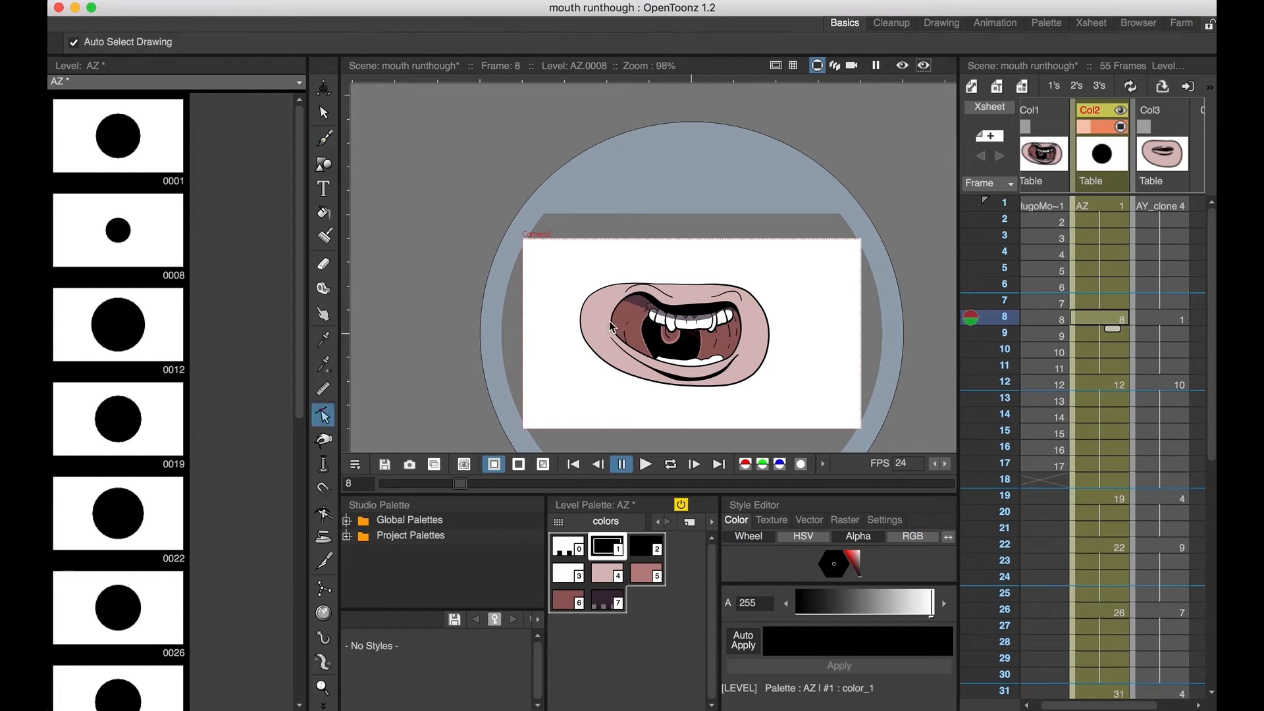
left_click(611, 329)
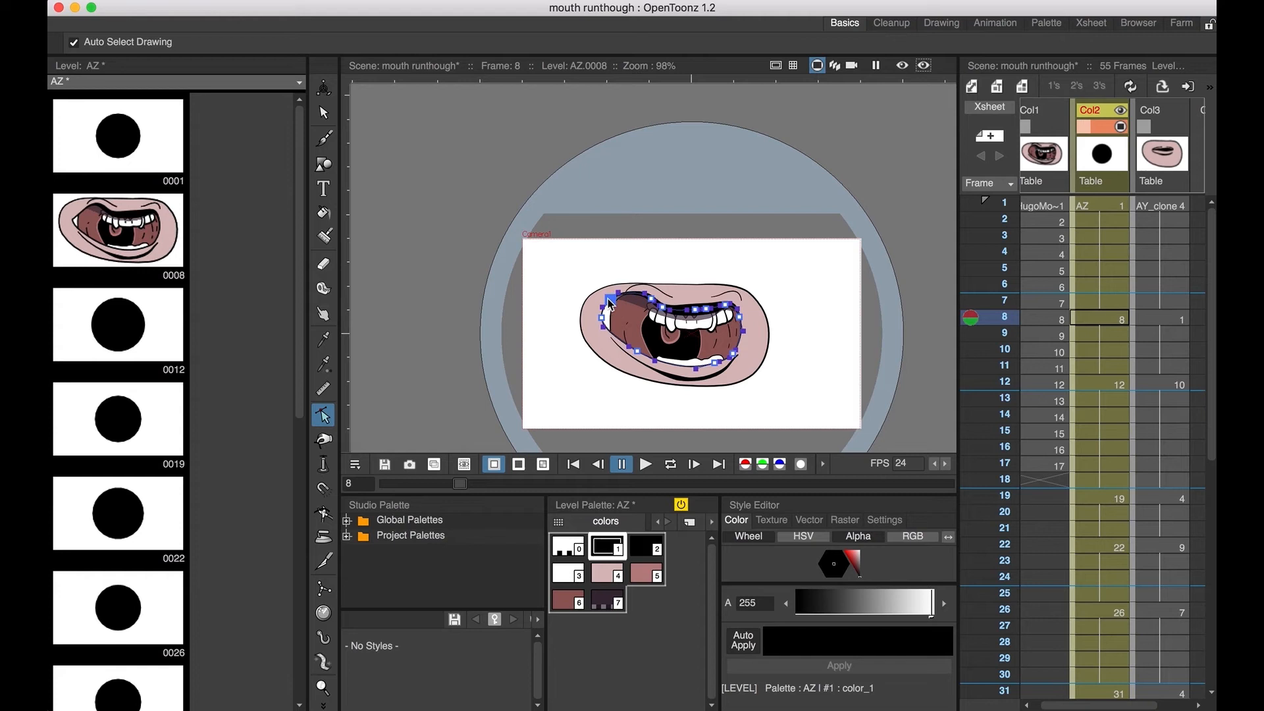
left_click(323, 113)
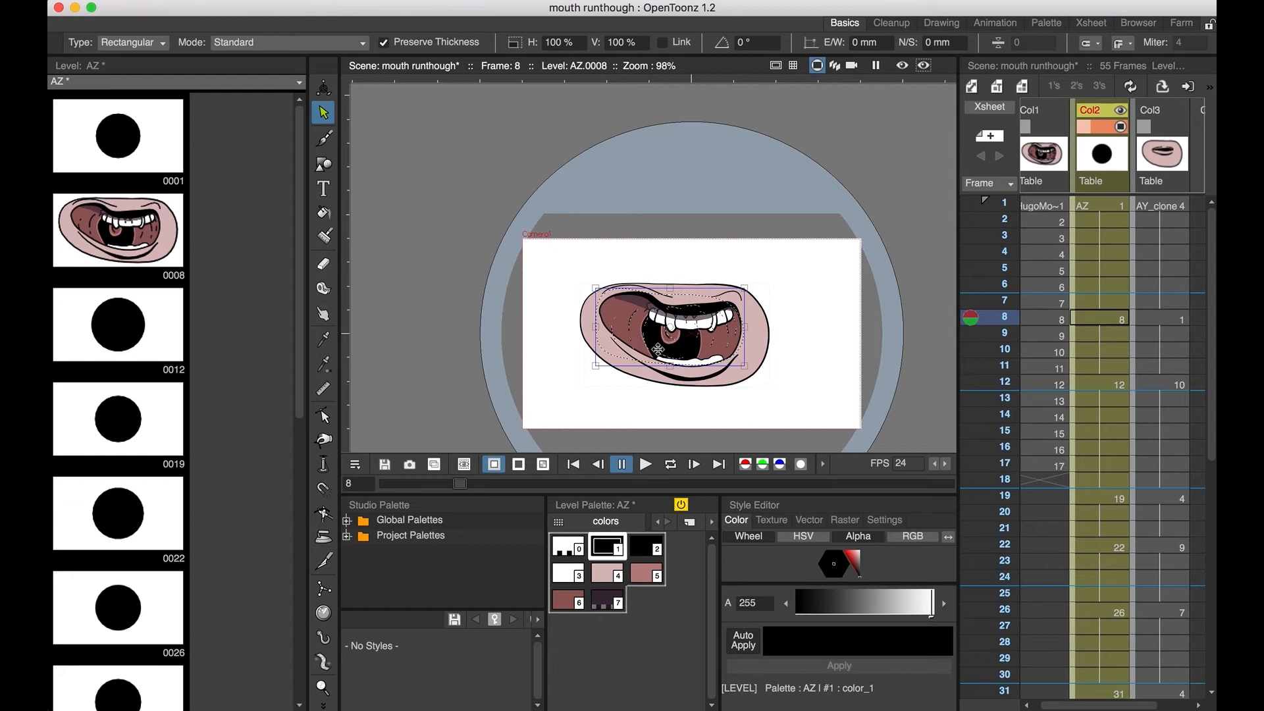
left_click(1097, 302)
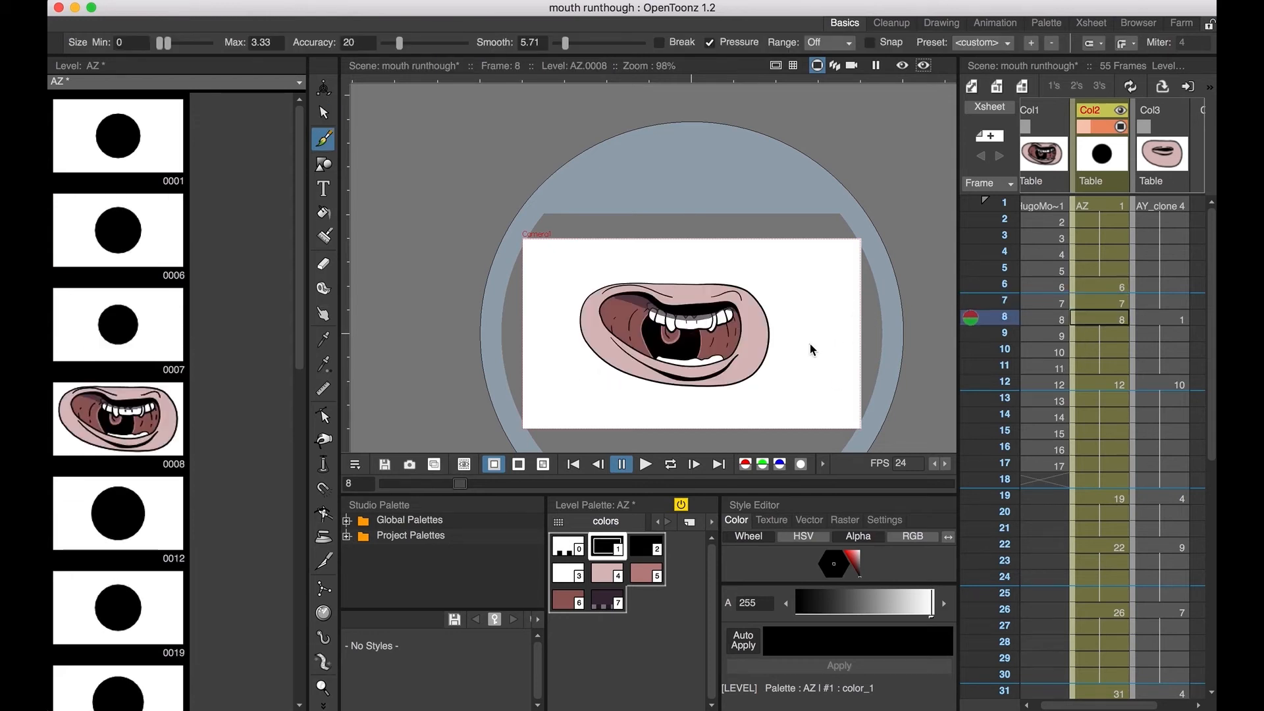
- Fill empty cells with new AZ drawings and pick drawings 39–43 for an Ease In/Ease Out in-between
left_click(981, 267)
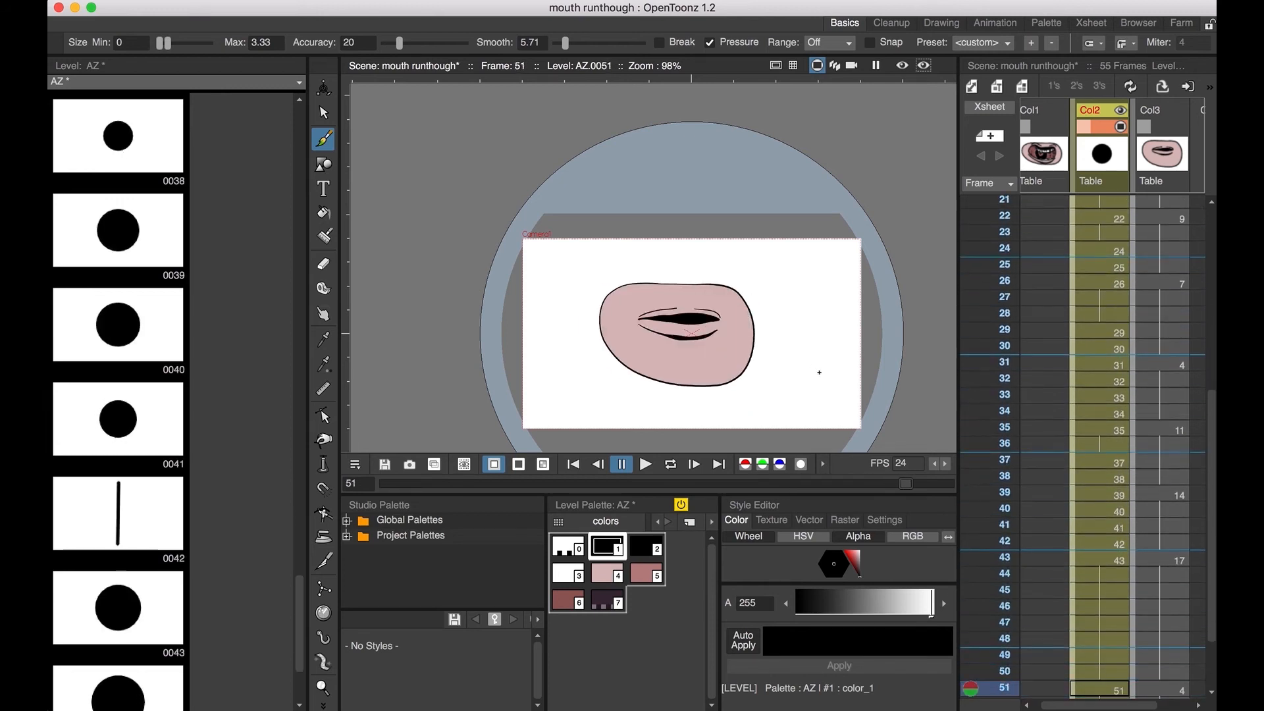
left_click(1011, 640)
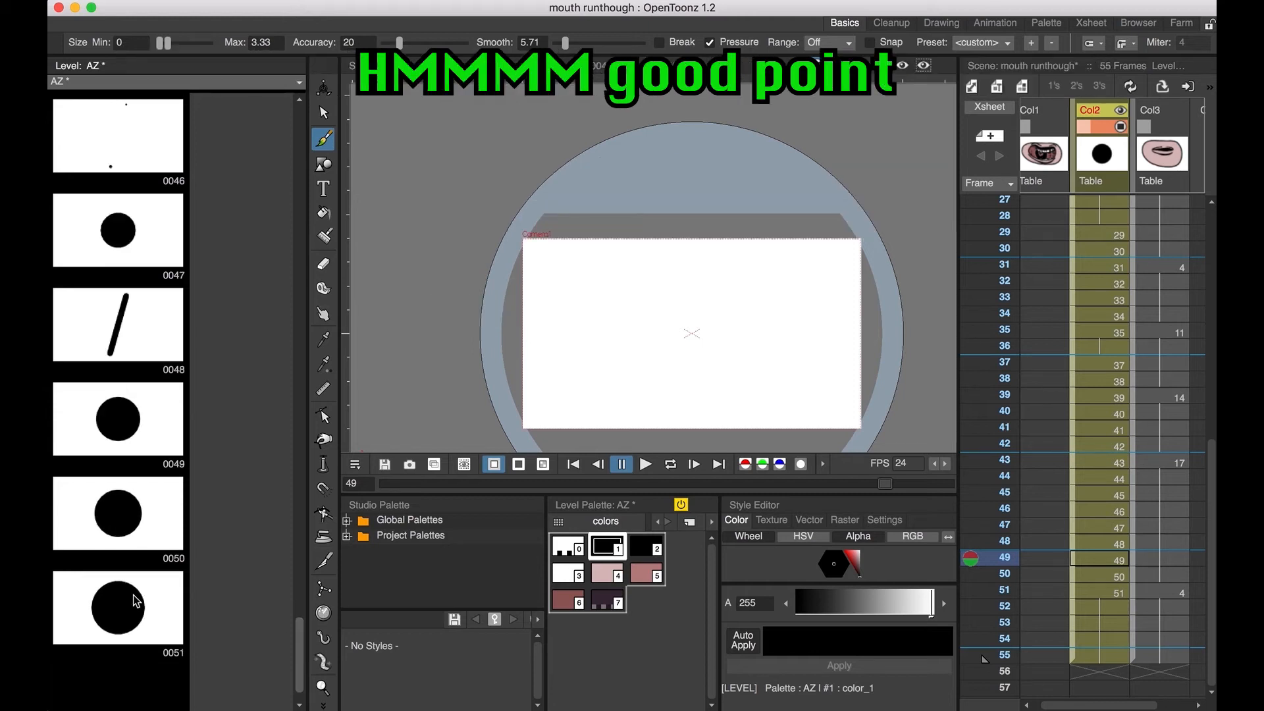
left_click(118, 606)
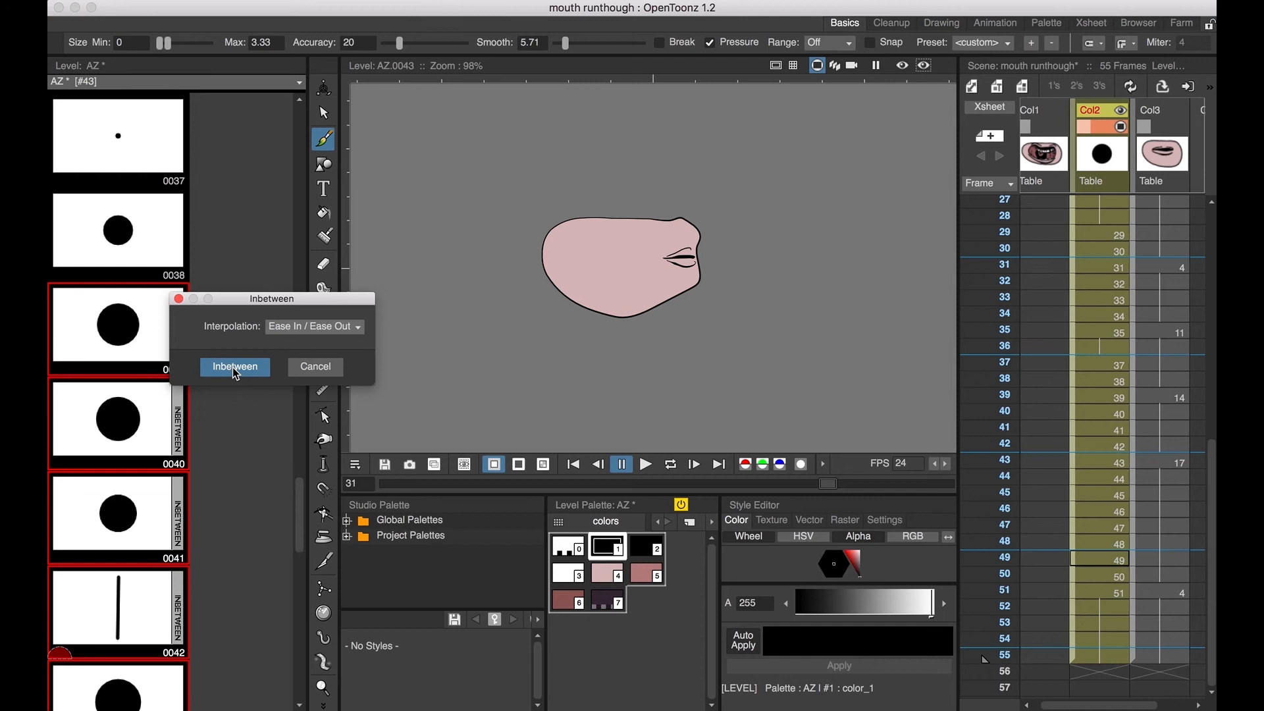
- Run Auto Inbetween with Ease In/Ease Out on AZ drawings 9–11 and 17–18
left_click(235, 368)
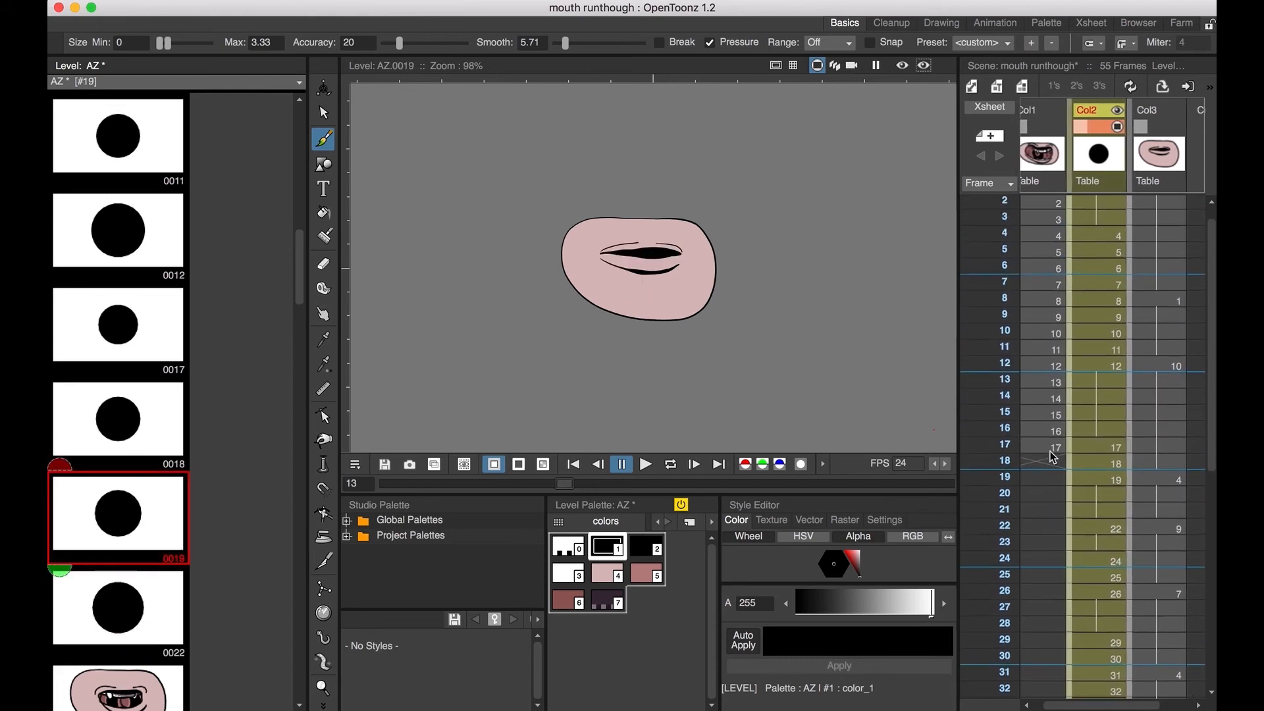
mouse_move(257, 344)
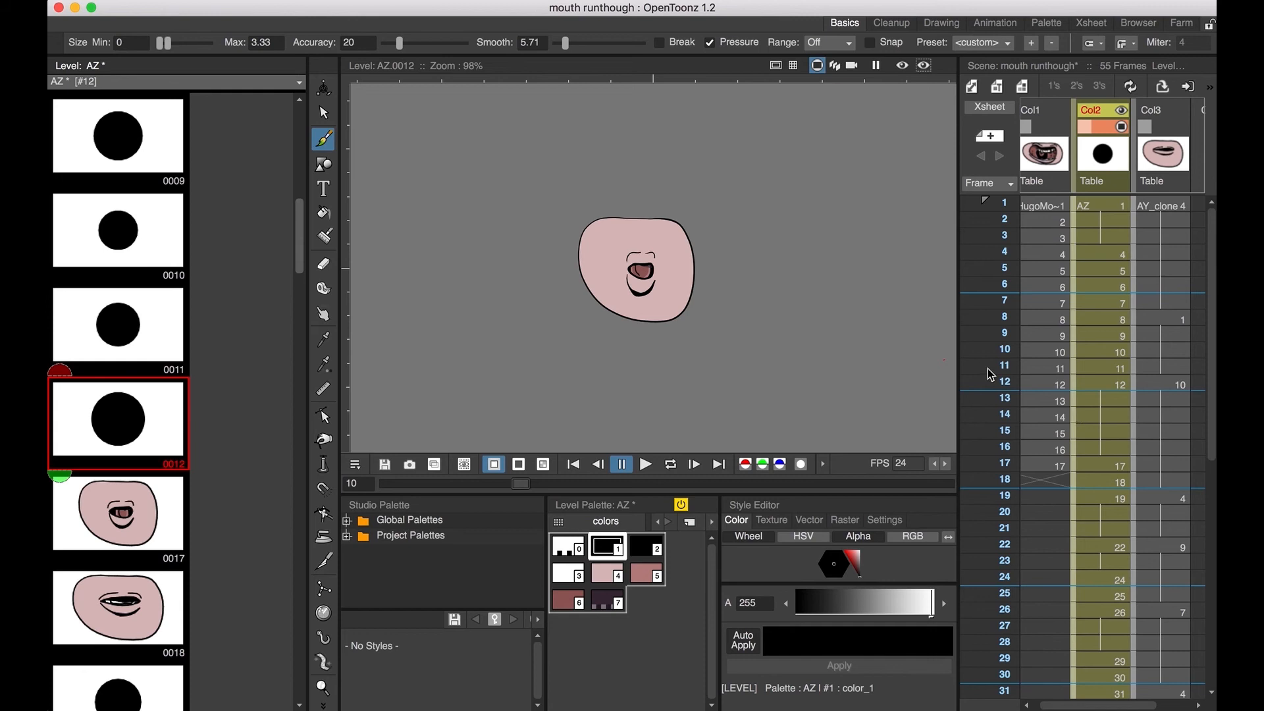
mouse_move(177, 253)
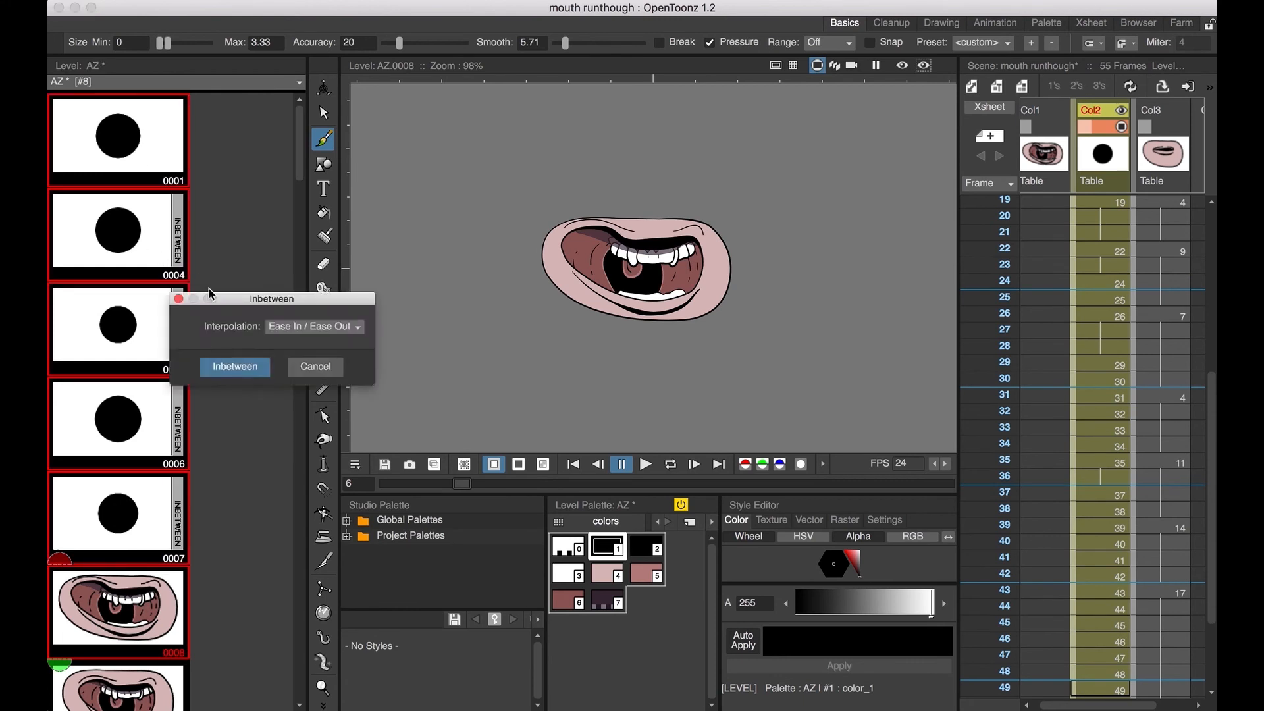
left_click(234, 366)
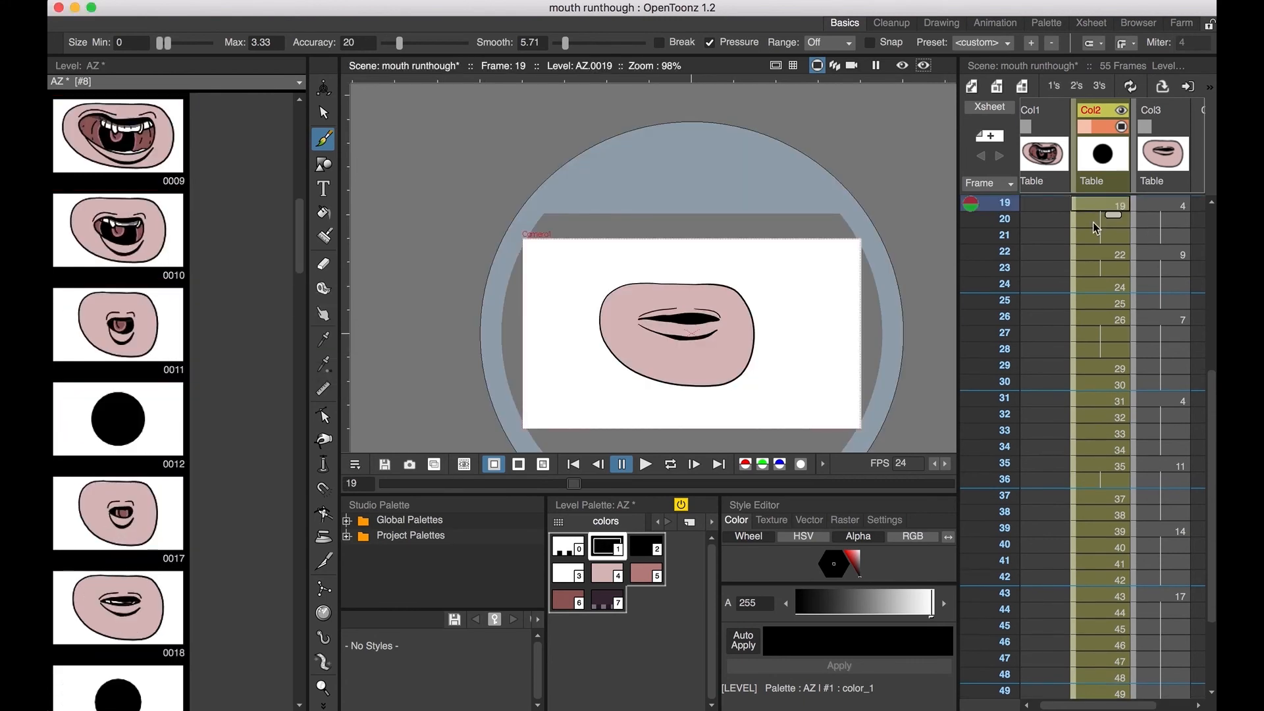
- Review the in-betweened AZ drawings 4–7 opening into drawing 8, returning to frame 1
left_click(644, 464)
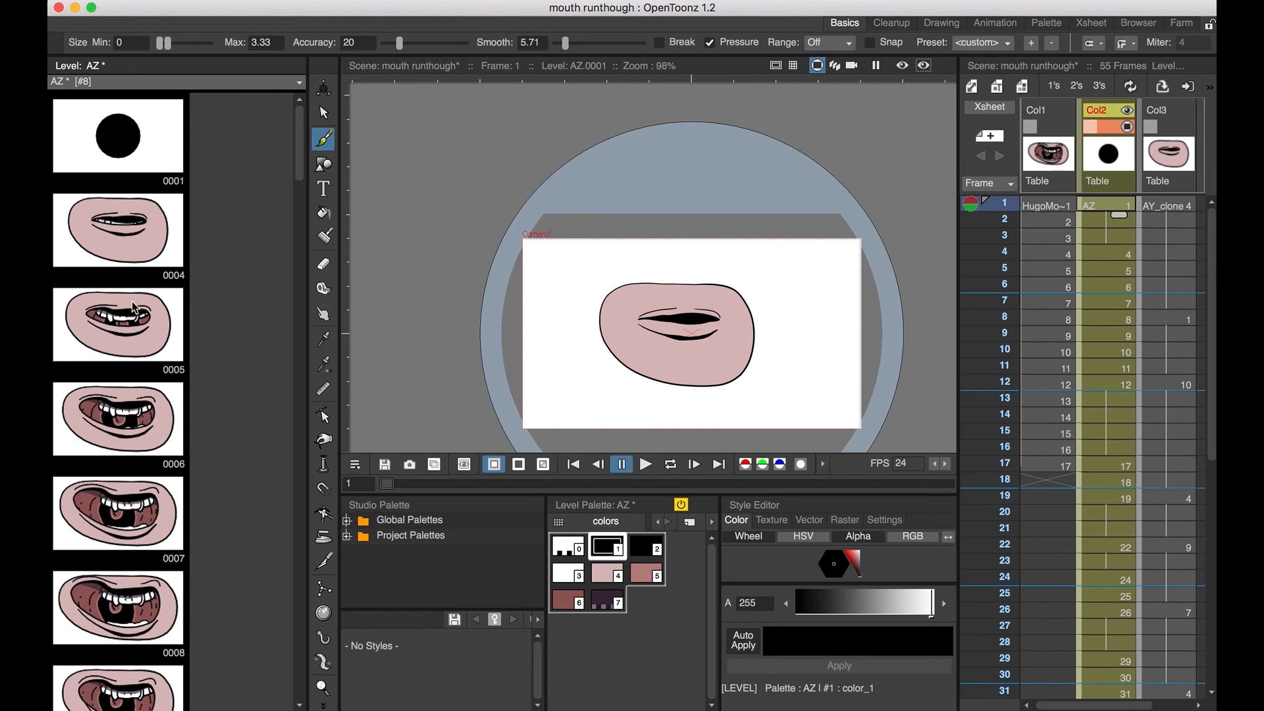
mouse_move(133, 327)
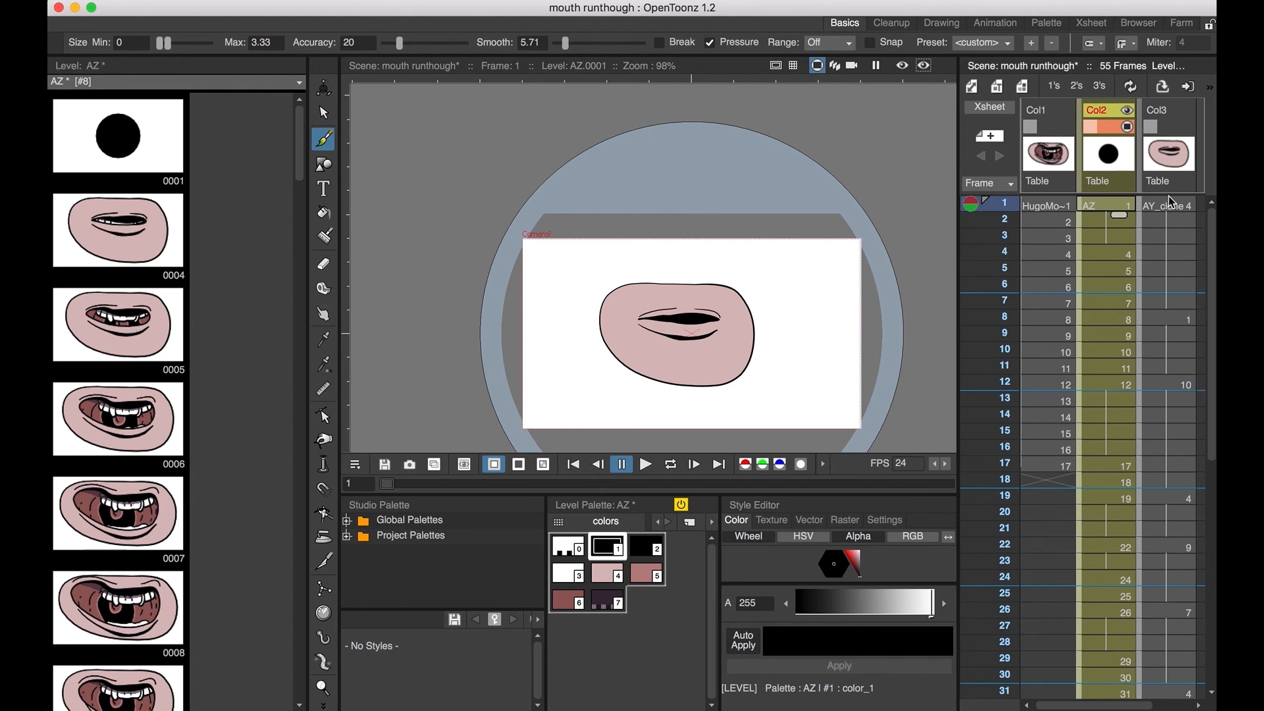
mouse_move(1105, 461)
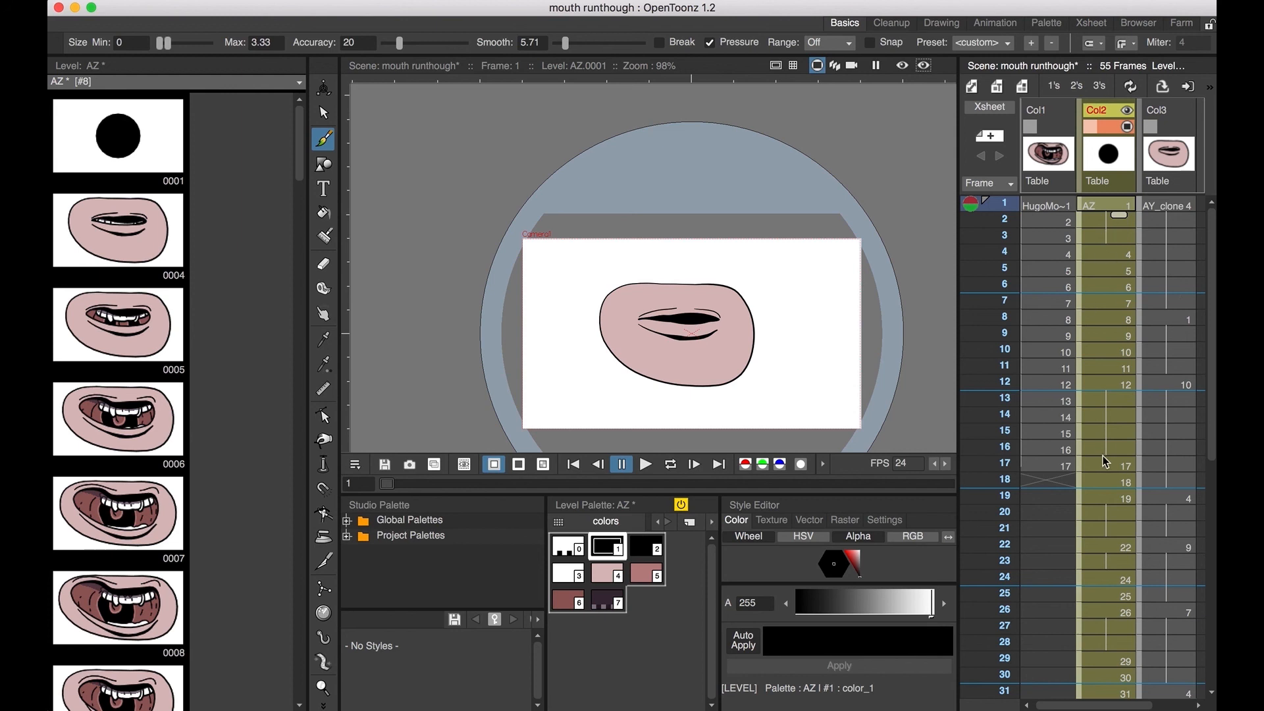
mouse_move(170, 619)
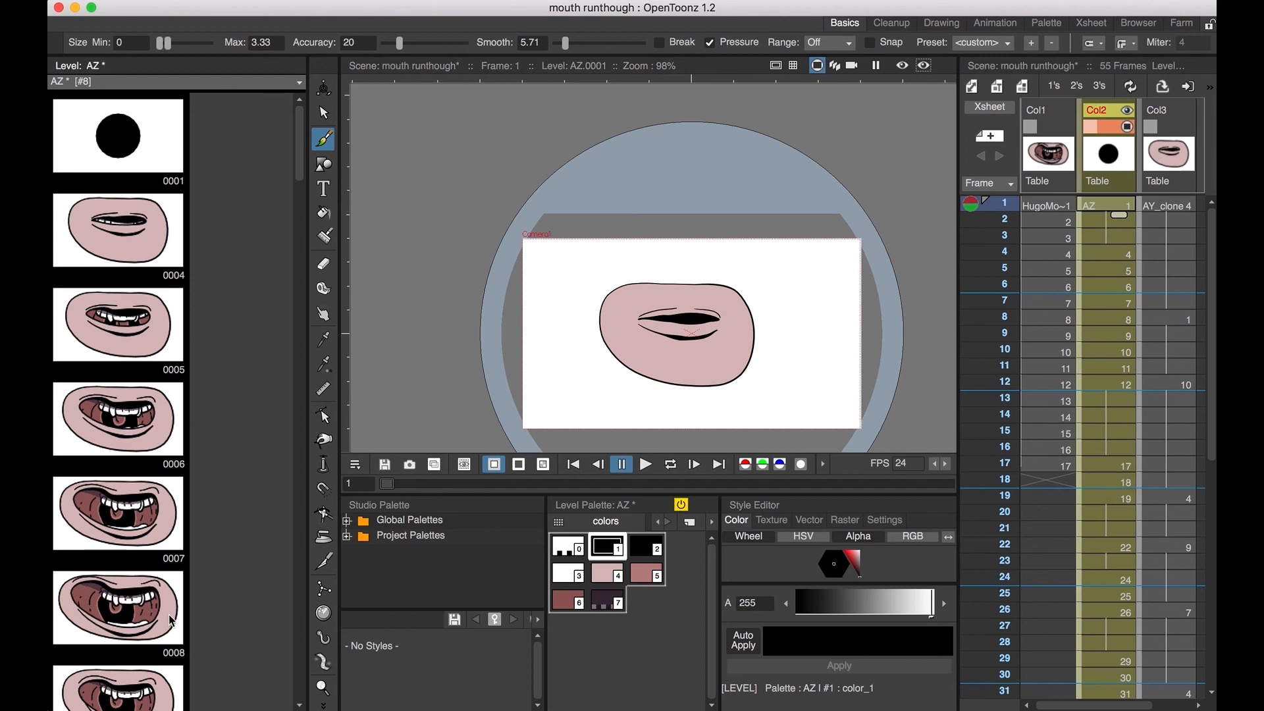
mouse_move(118, 227)
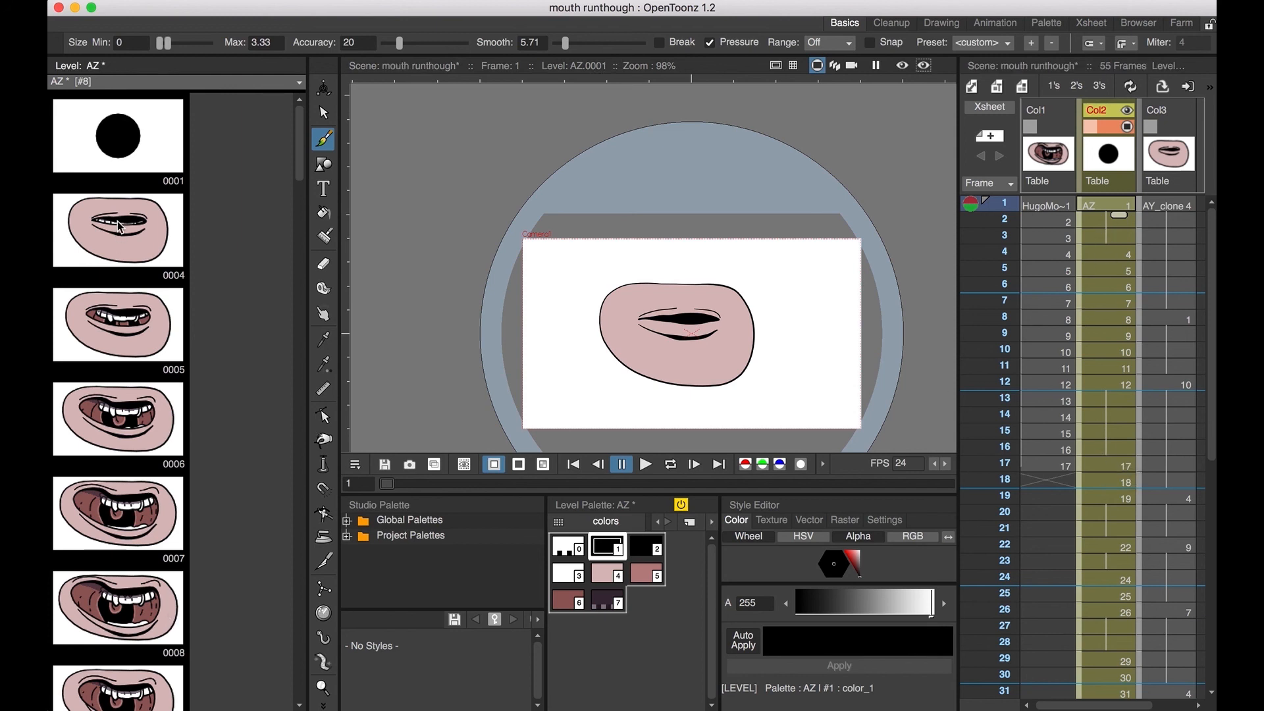